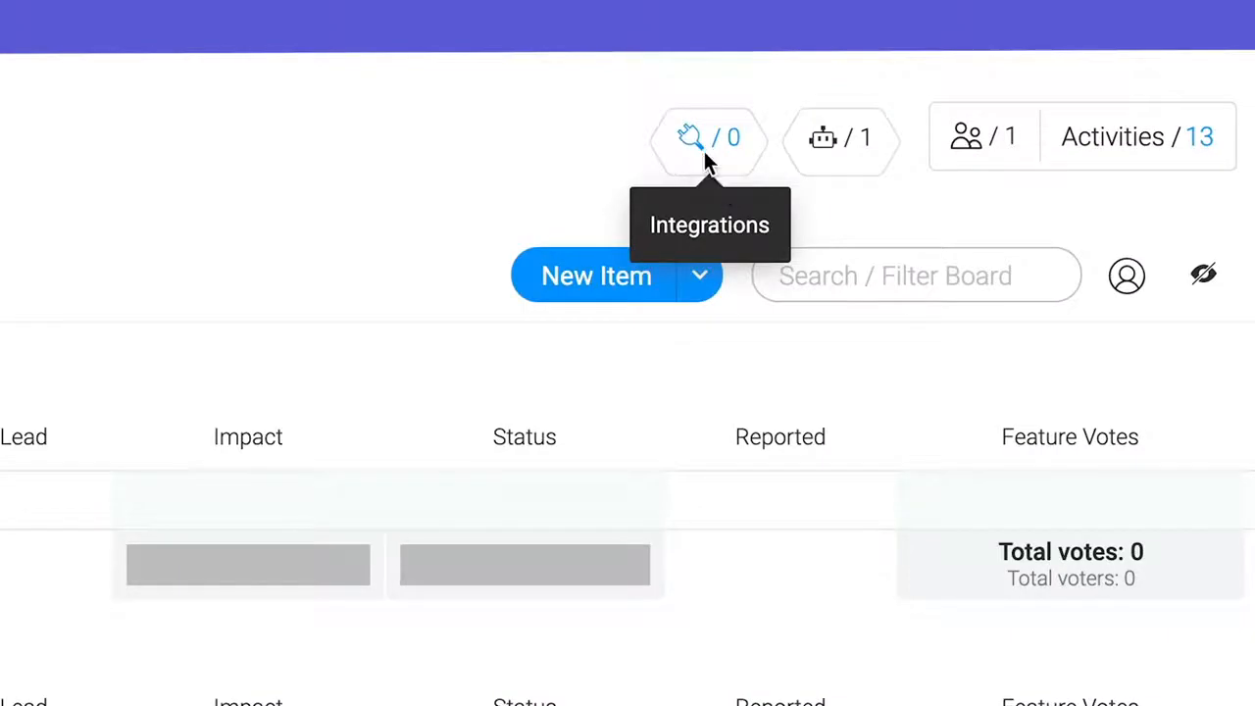
Step: Open the board's Integrations Center from the top of the Feature Requests board
{"action": "left_click", "coordinate": [709, 137]}
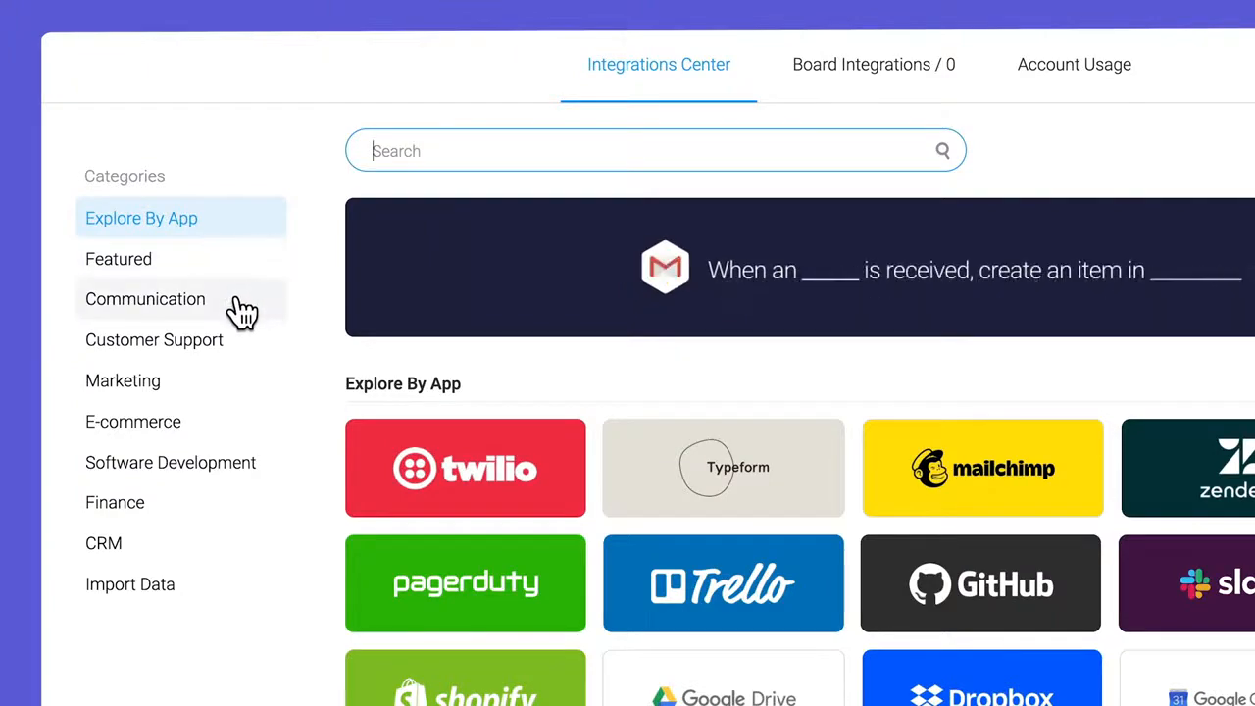
Step: Browse the Communication category and choose the Gmail integration recipes
{"action": "left_click", "coordinate": [145, 298]}
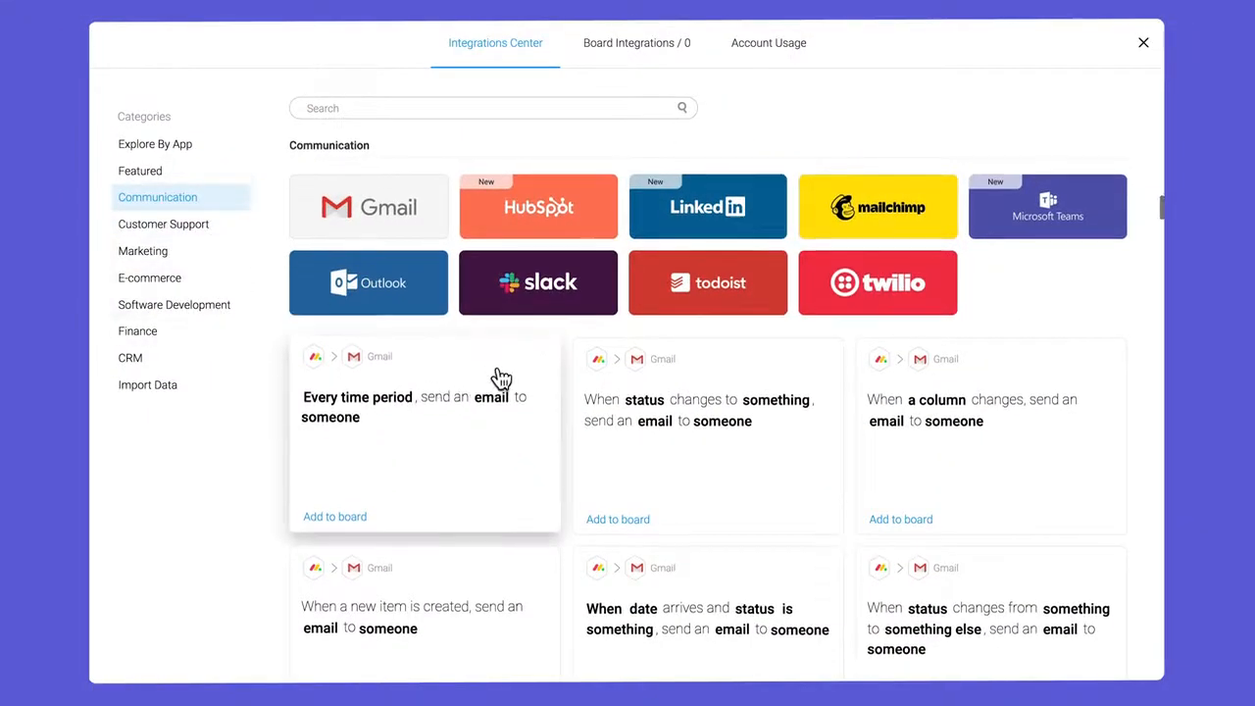
{"action": "scroll", "scroll_direction": "down", "scroll_amount": 3}
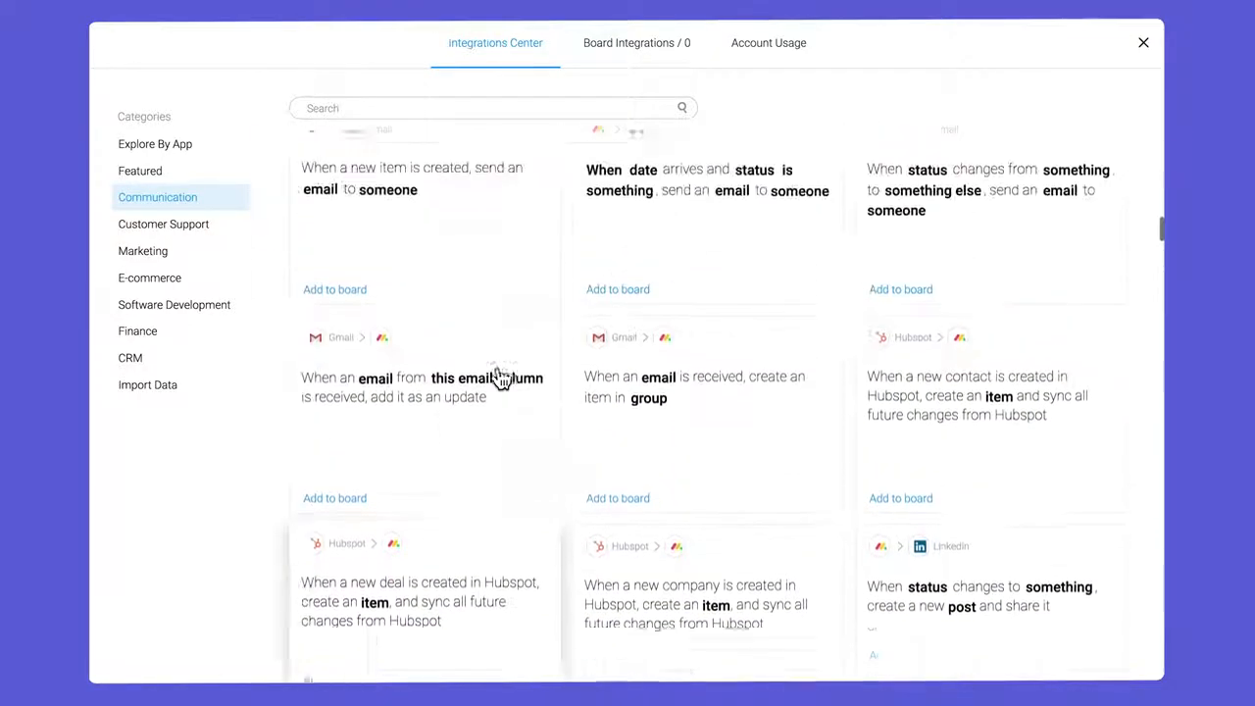
{"action": "scroll", "scroll_direction": "up", "scroll_amount": 3}
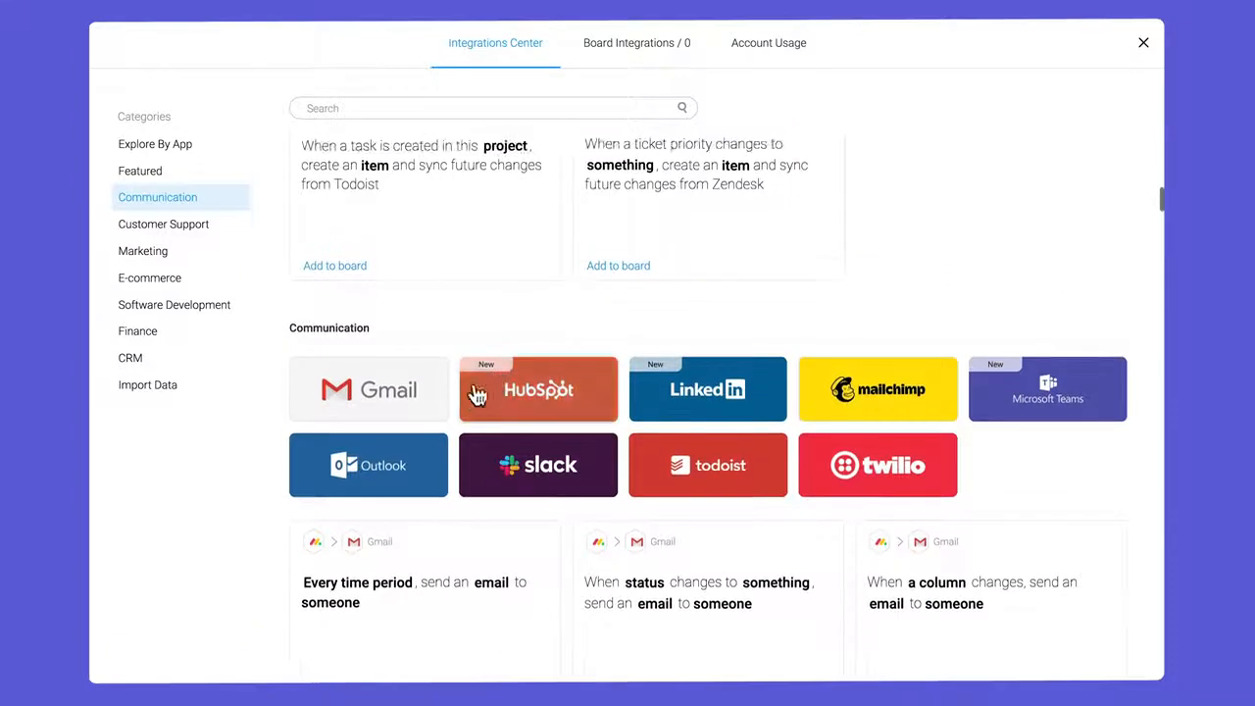
{"action": "mouse_move", "coordinate": [432, 402]}
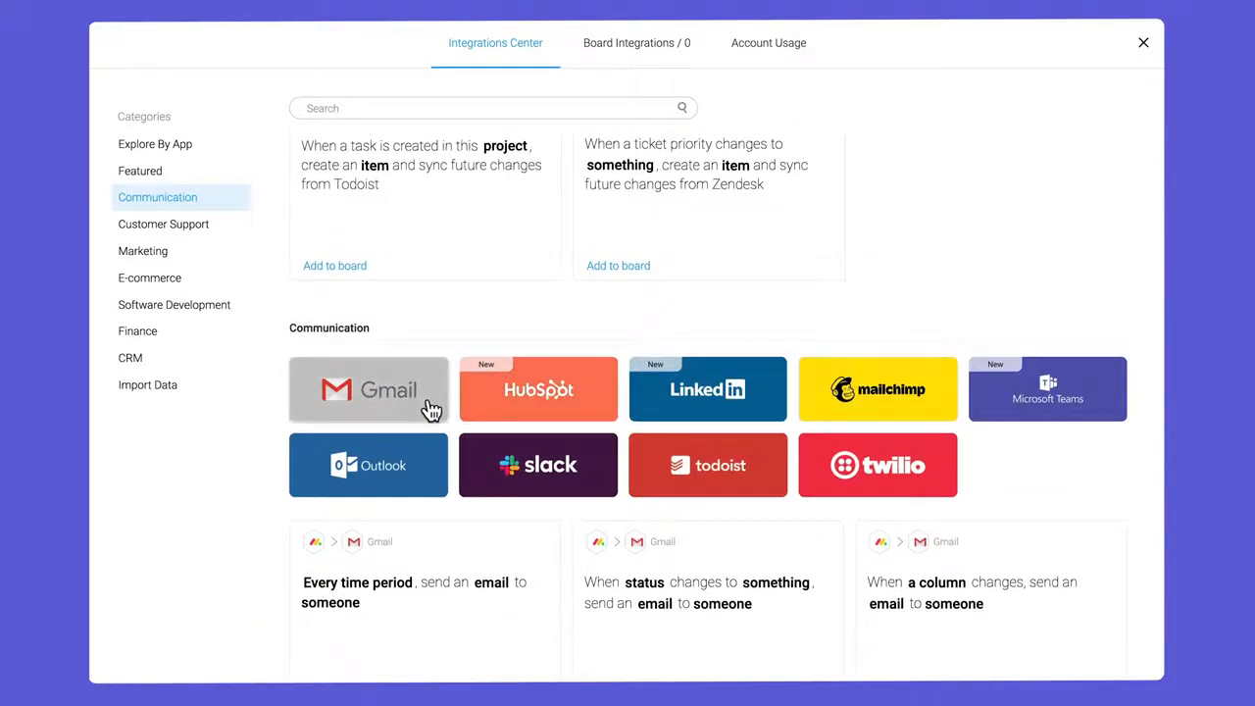
{"action": "left_click", "coordinate": [368, 388]}
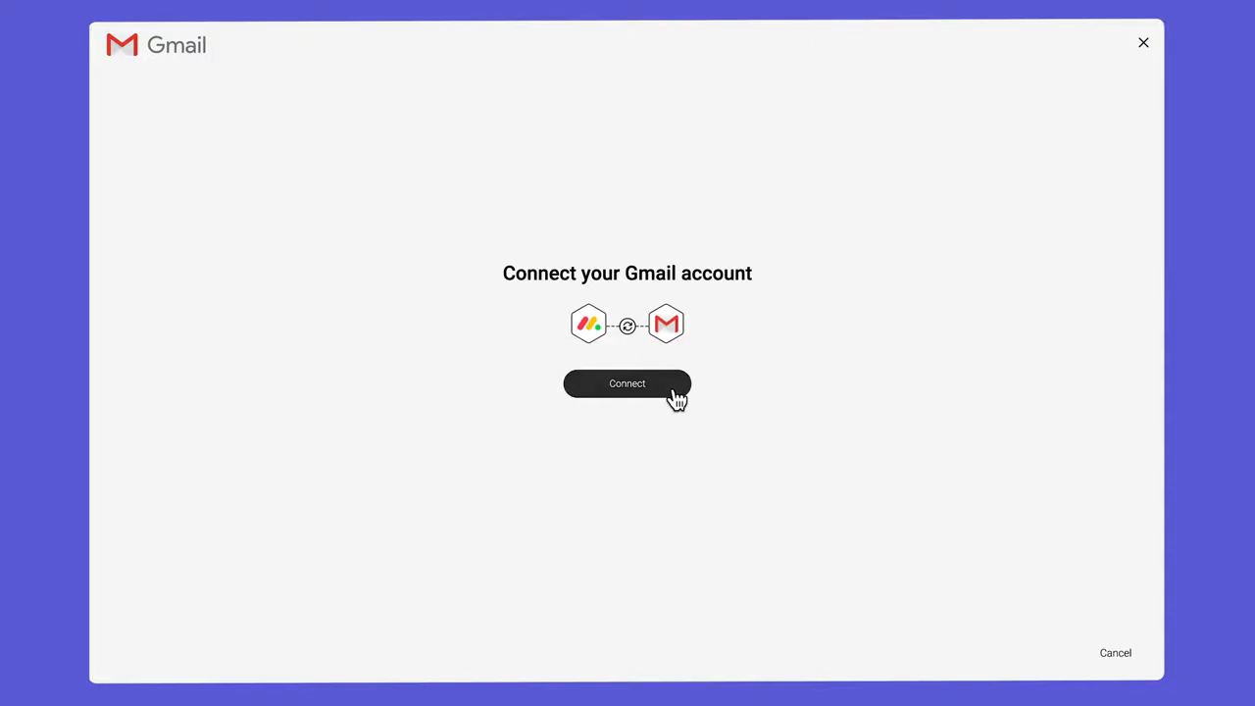
Step: Connect the Gmail account for the email-to-item recipe and return to the Integrations Center
{"action": "left_click", "coordinate": [627, 382]}
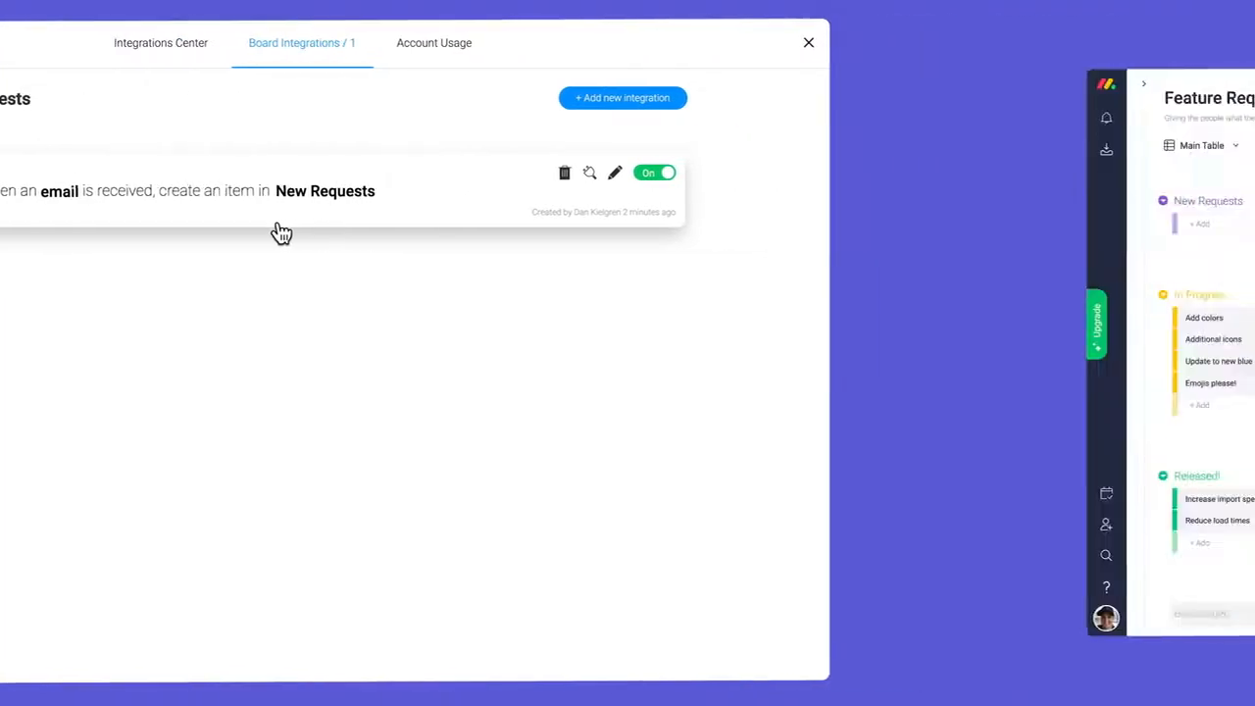
{"action": "left_click", "coordinate": [808, 43]}
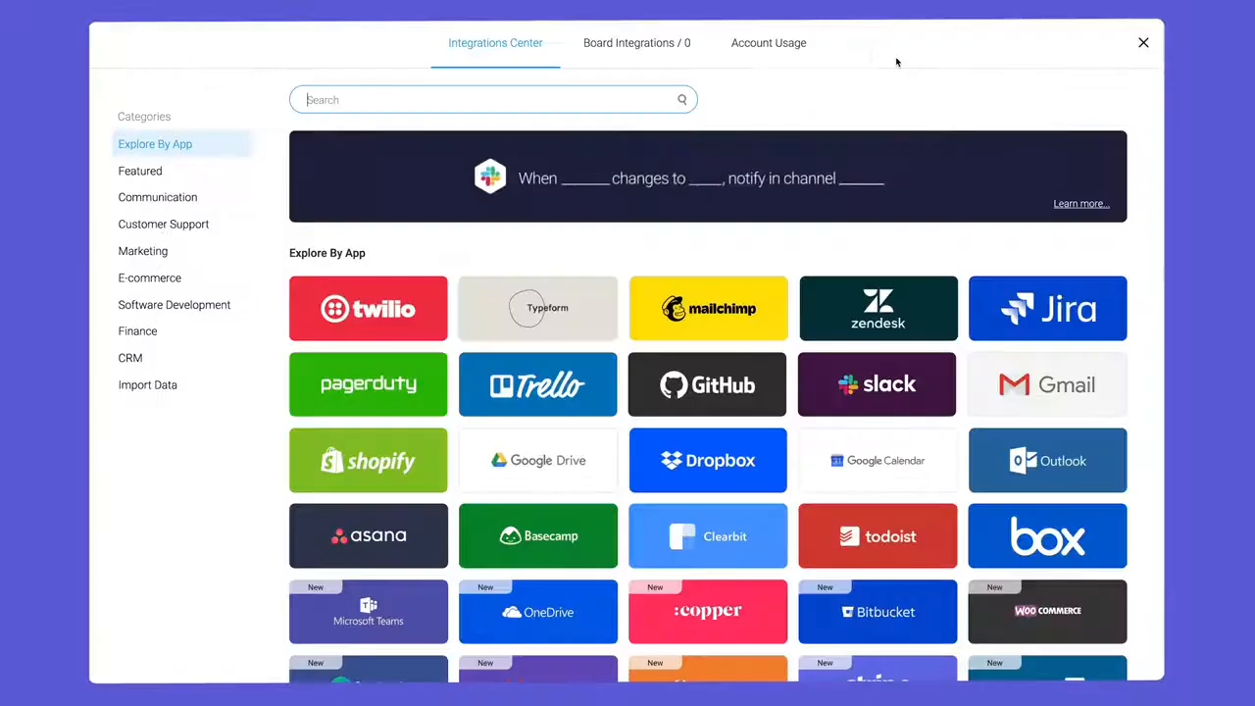
Step: Add an email condition: Body Includes a value, so only matching emails create items
{"action": "left_click", "coordinate": [1047, 382]}
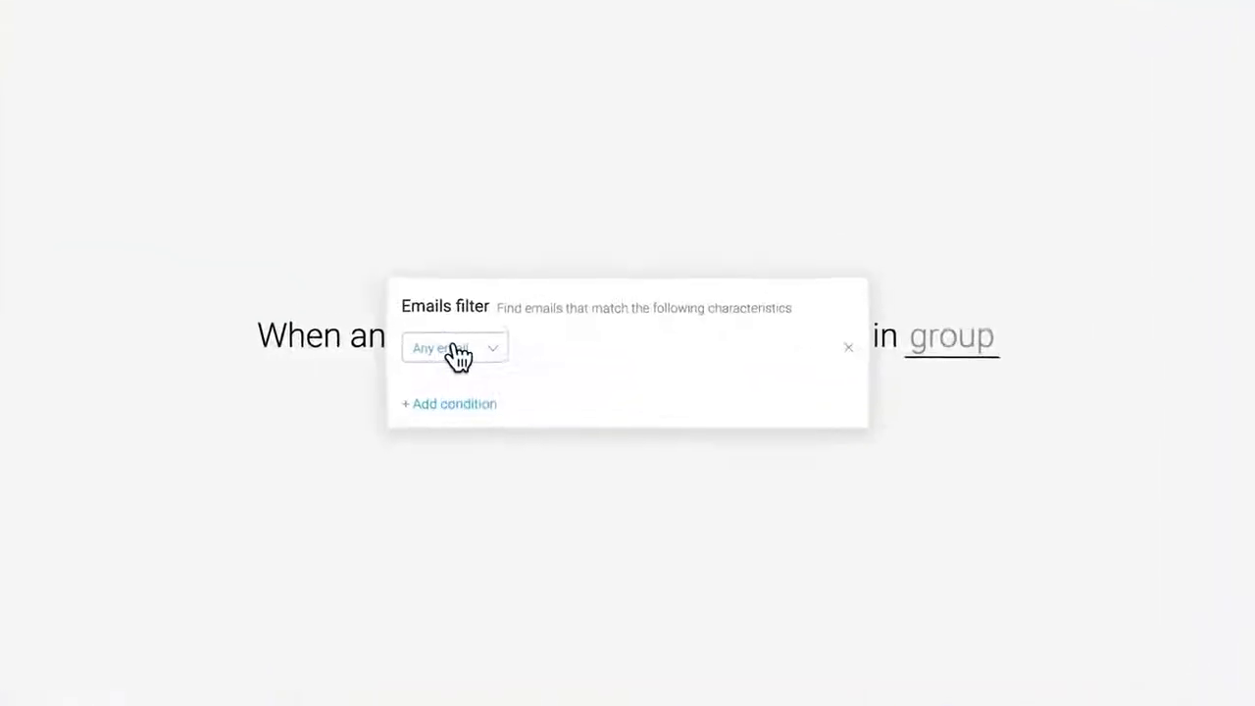
{"action": "left_click", "coordinate": [455, 348]}
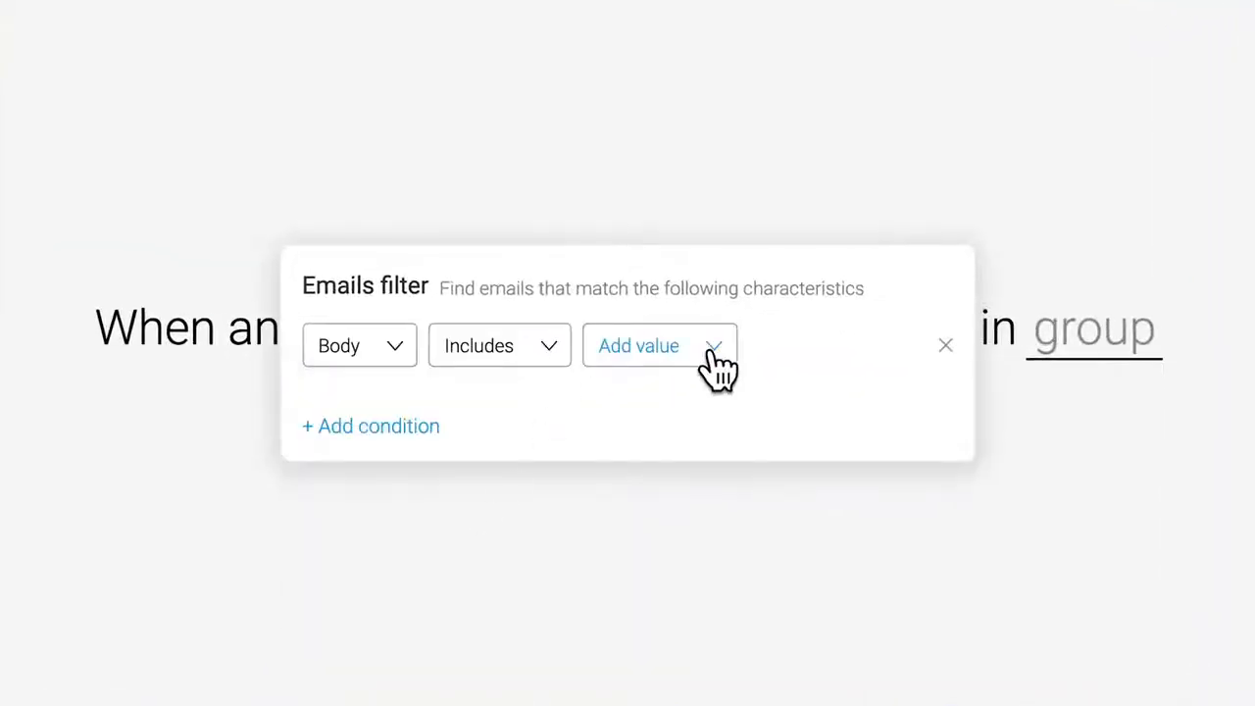
{"action": "left_click", "coordinate": [659, 345]}
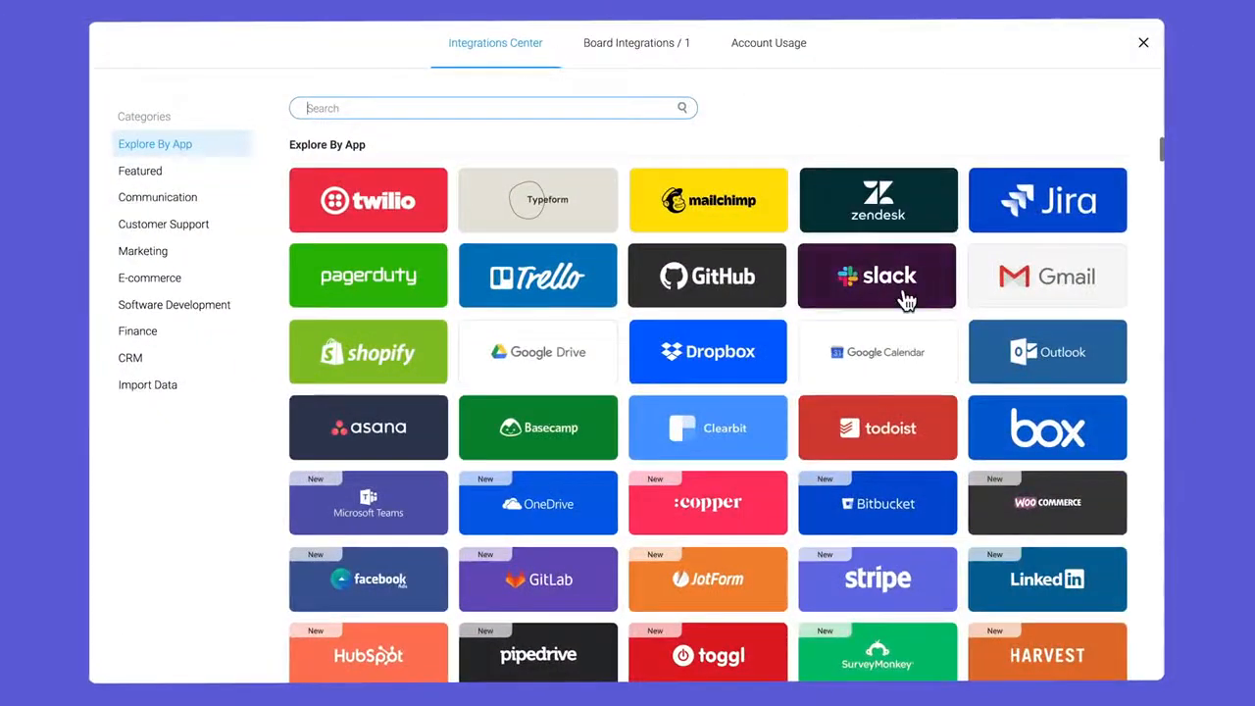
Step: Add the Slack new-item notification with message '{pulse.name} has been added as a {board.name}'
{"action": "left_click", "coordinate": [877, 275]}
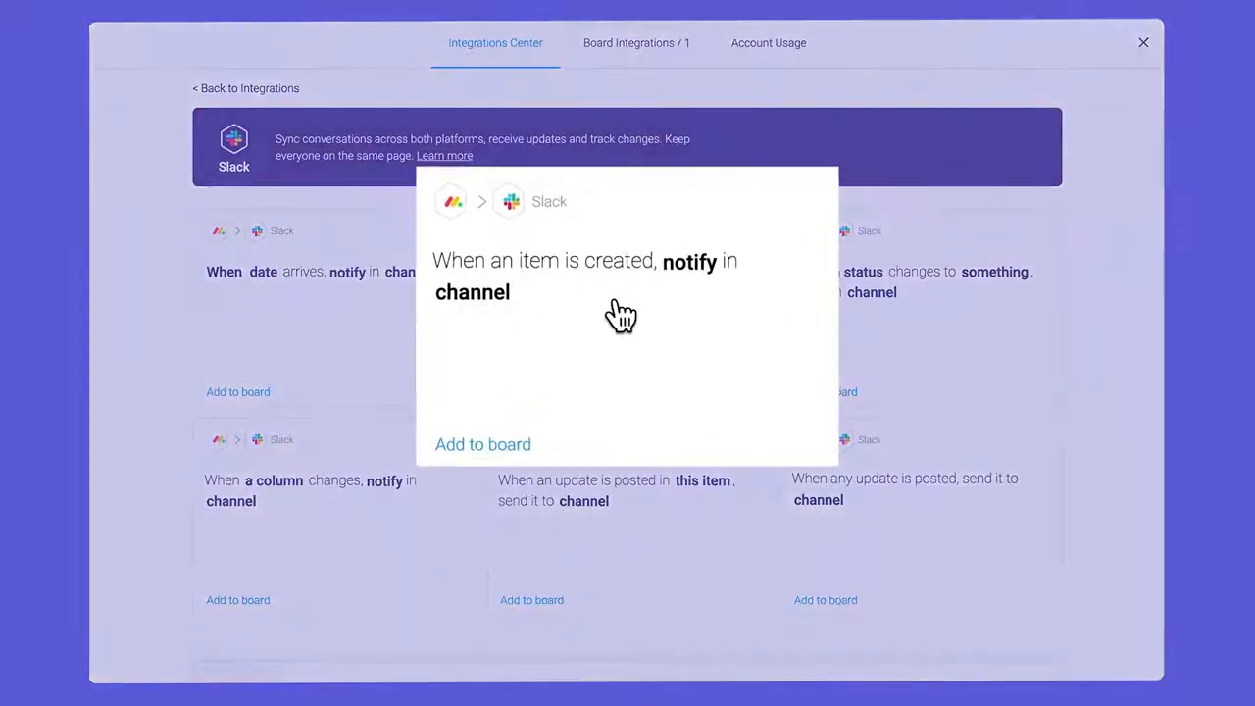
{"action": "left_click", "coordinate": [482, 443]}
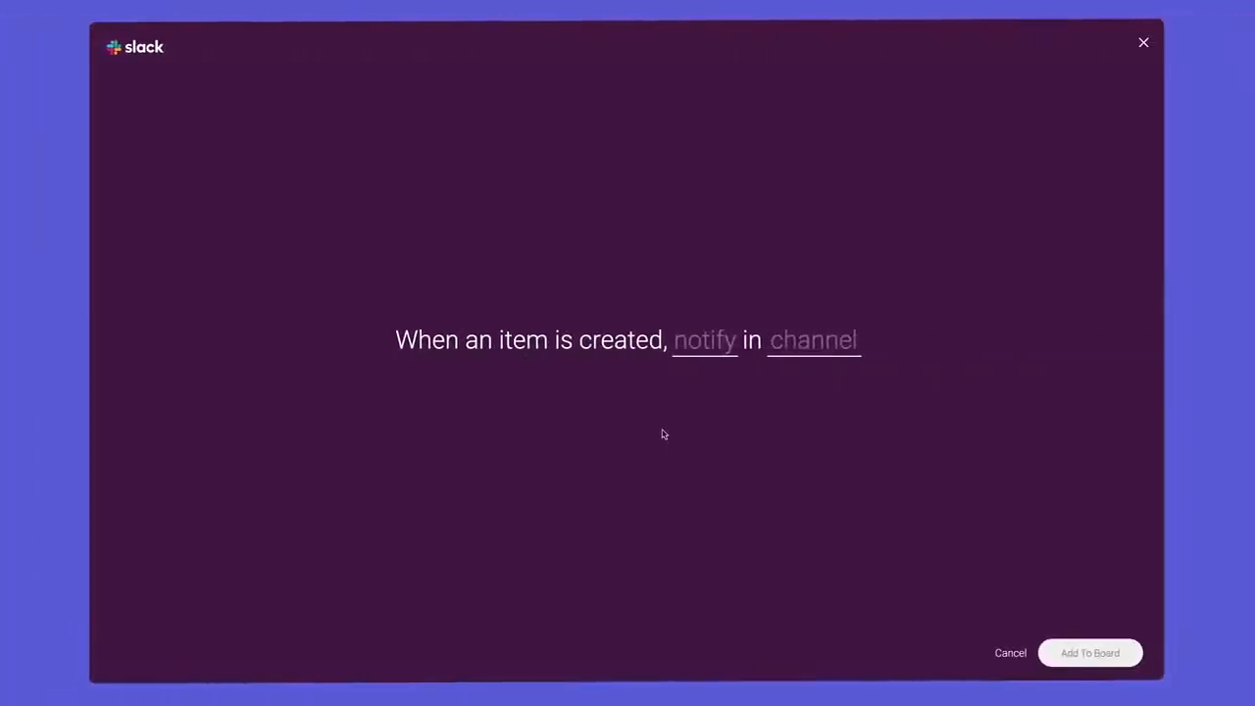
{"action": "left_click", "coordinate": [703, 339]}
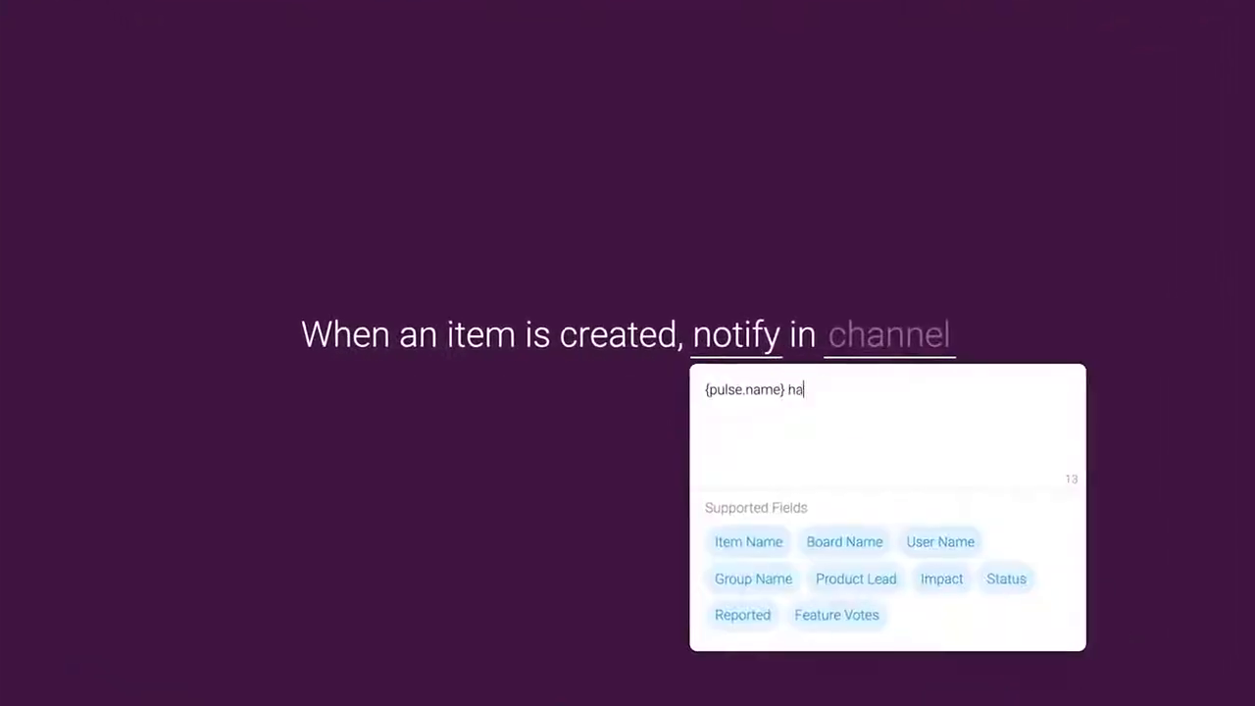
{"action": "type", "text": "s been added as a {board.name}"}
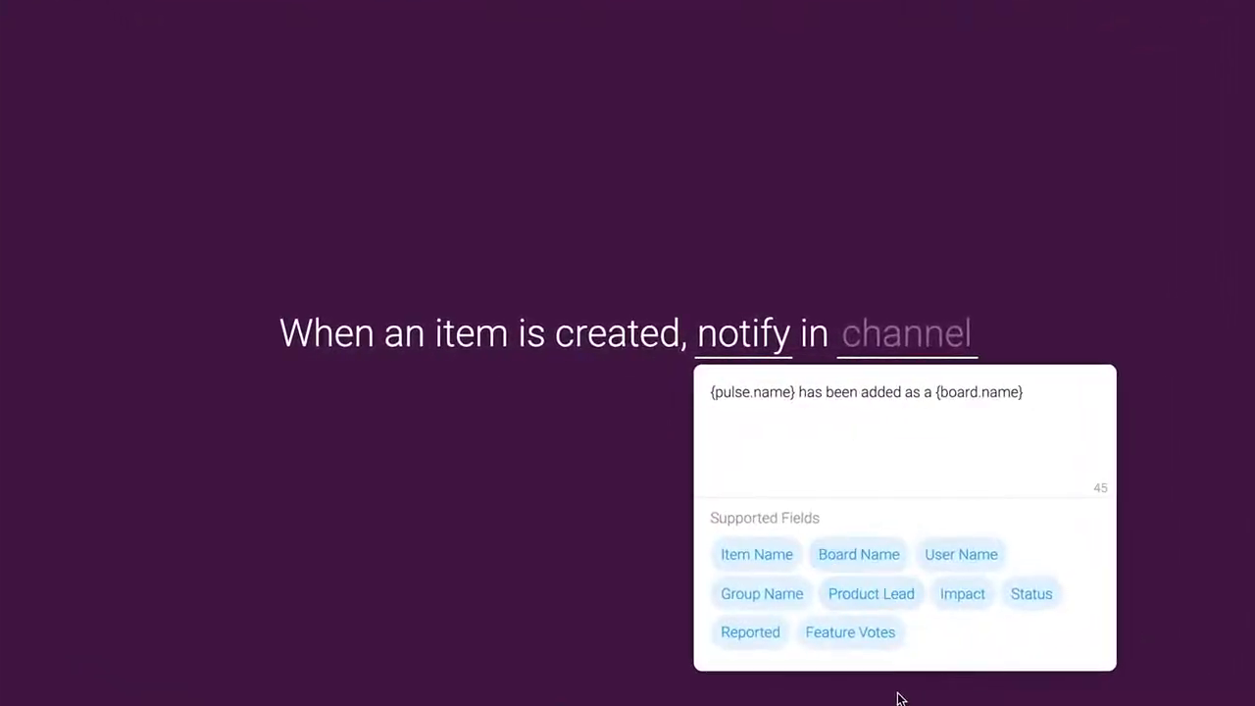
{"action": "left_click", "coordinate": [905, 333]}
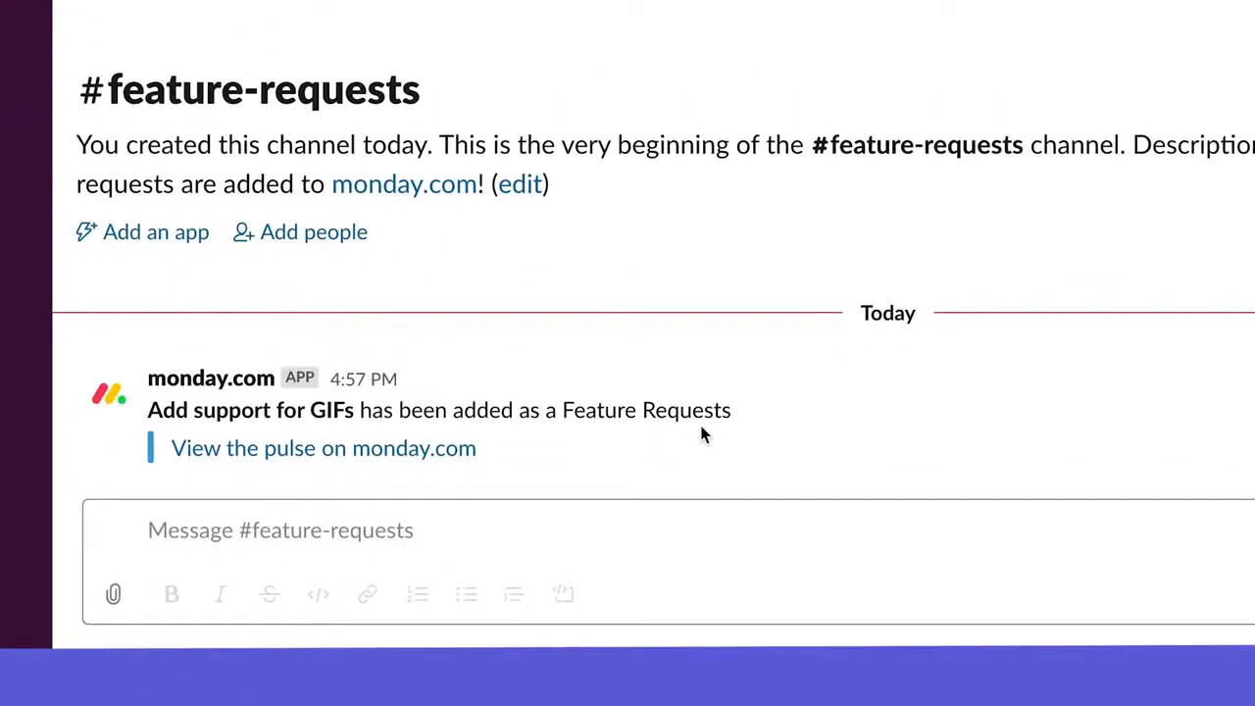
Step: View the updates of the 'Add support for GIFs' item showing the incoming email
{"action": "left_click", "coordinate": [324, 447]}
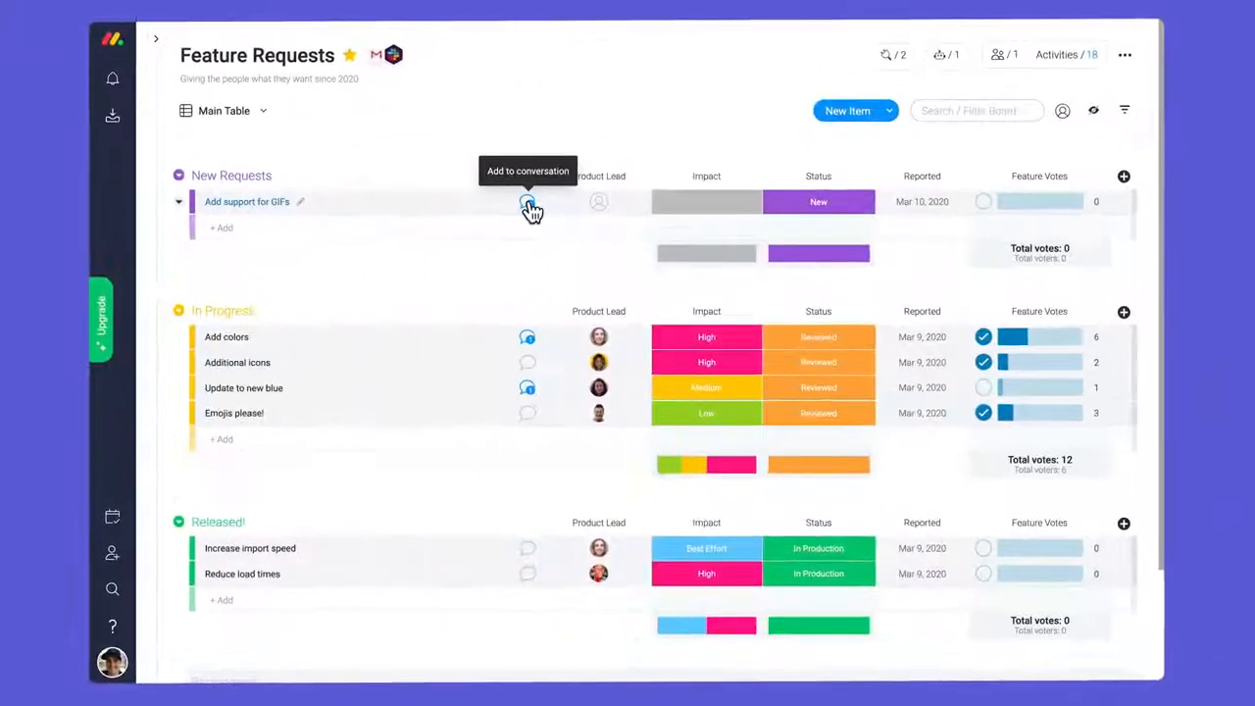
{"action": "left_click", "coordinate": [528, 200]}
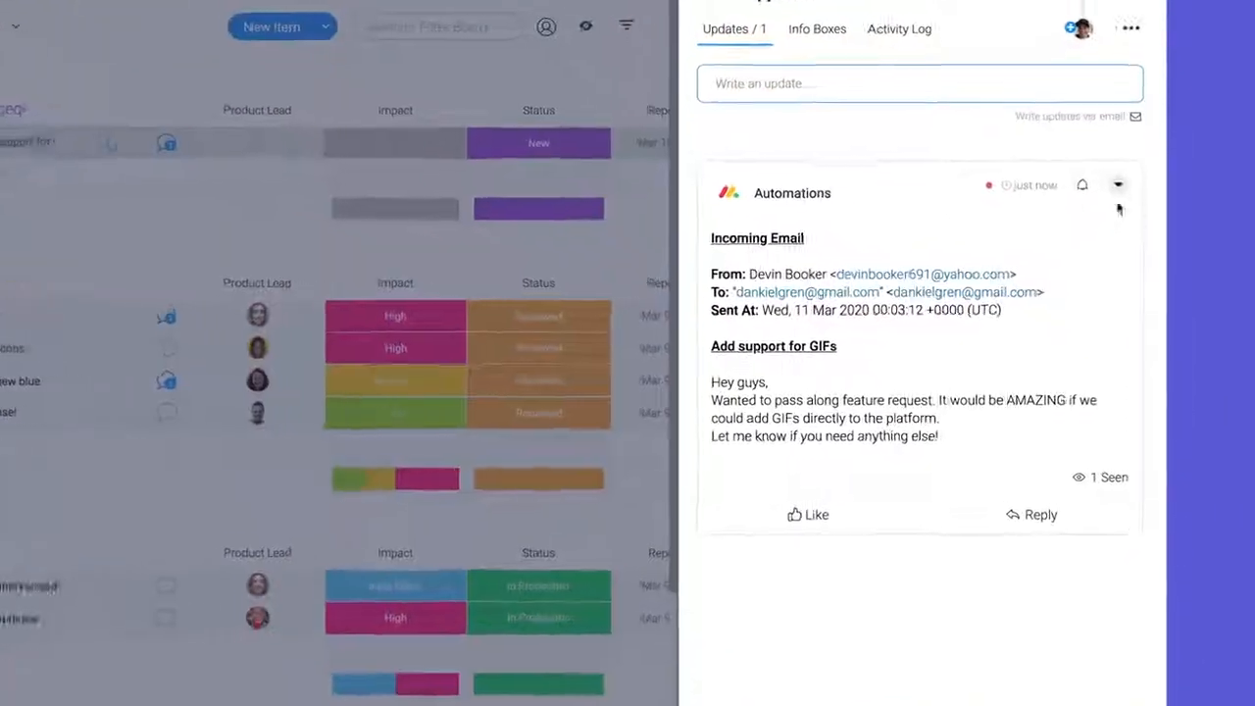